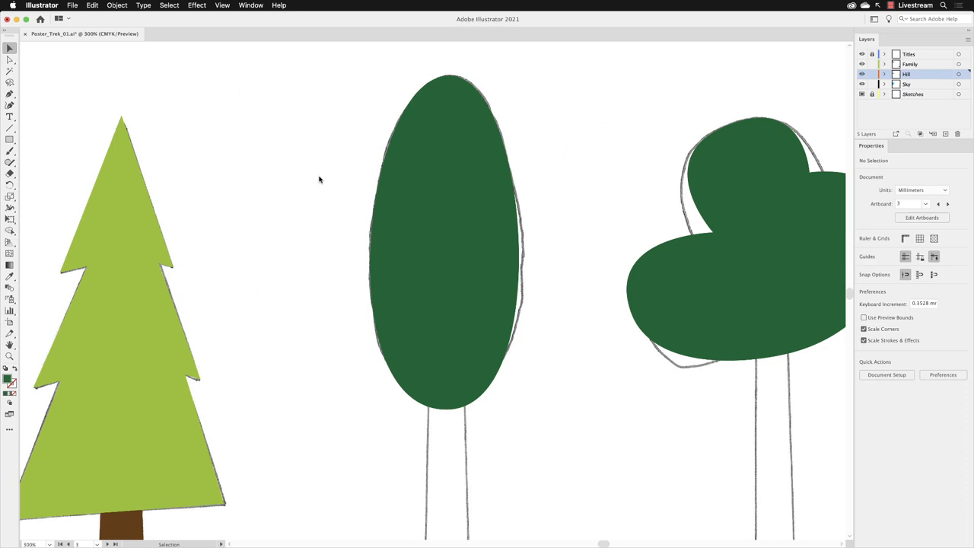
mouse_move(630, 272)
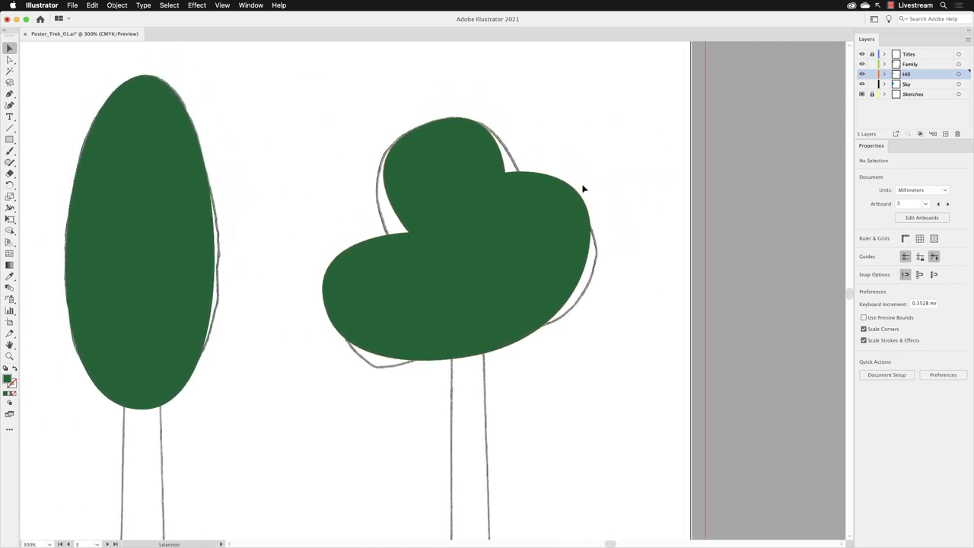
mouse_move(455, 181)
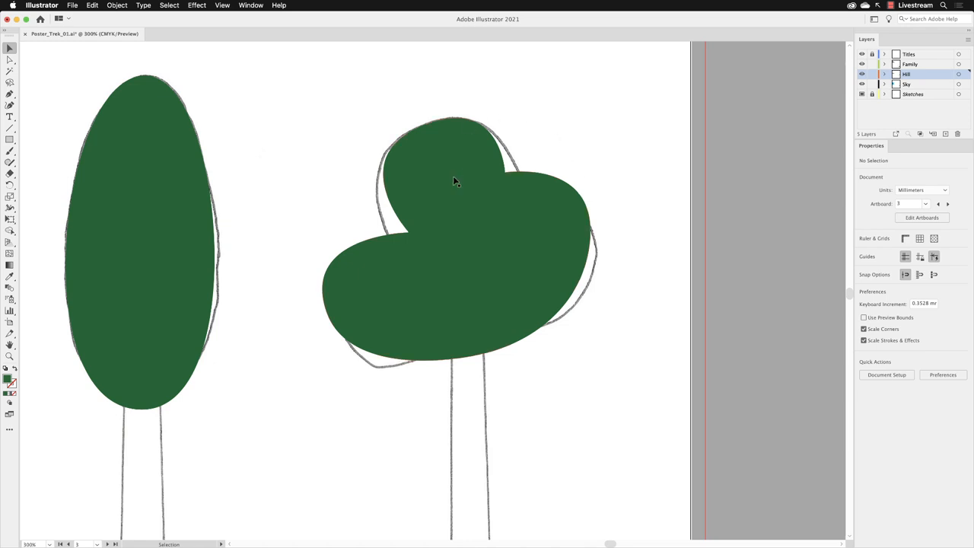
Select the right-hand tree canopy and, with Direct Selection, select its topmost anchor point.
left_click(453, 181)
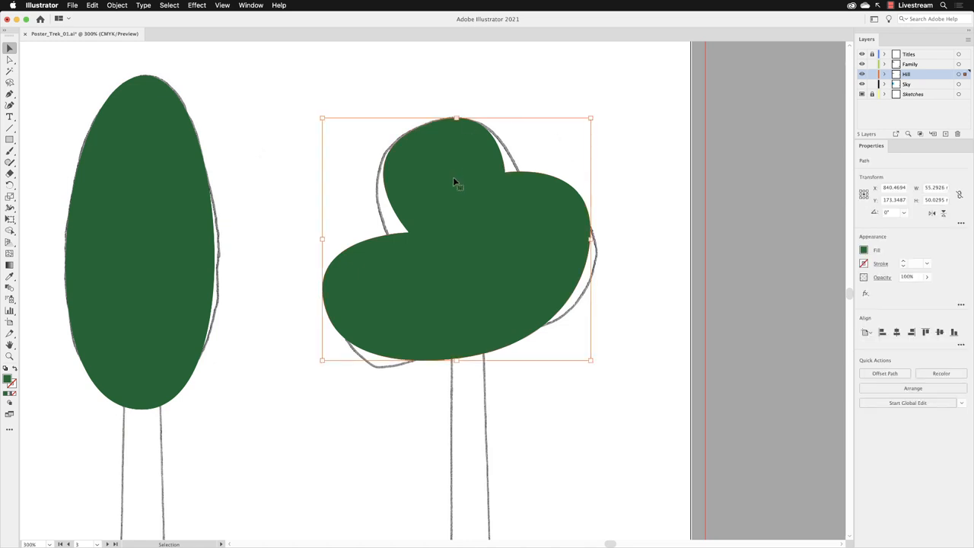
mouse_move(383, 138)
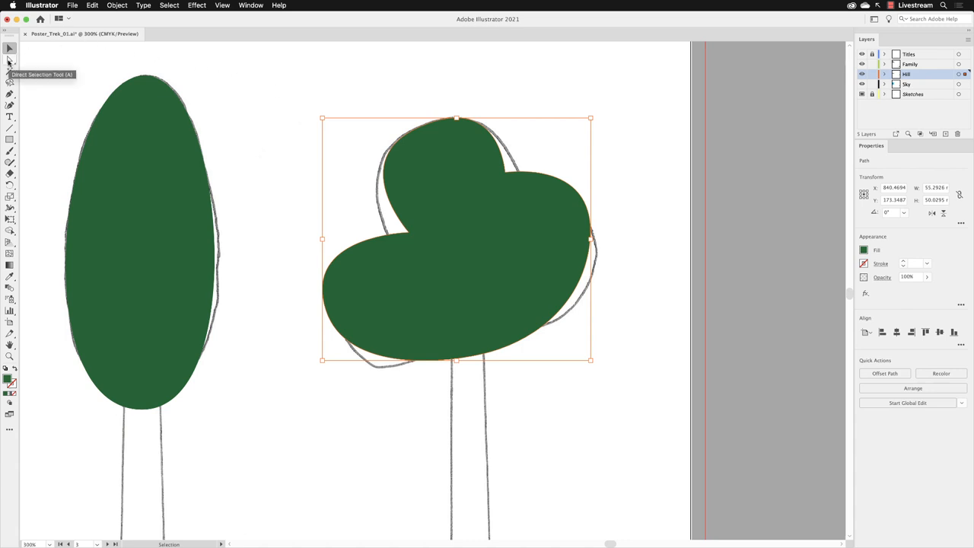
left_click(10, 59)
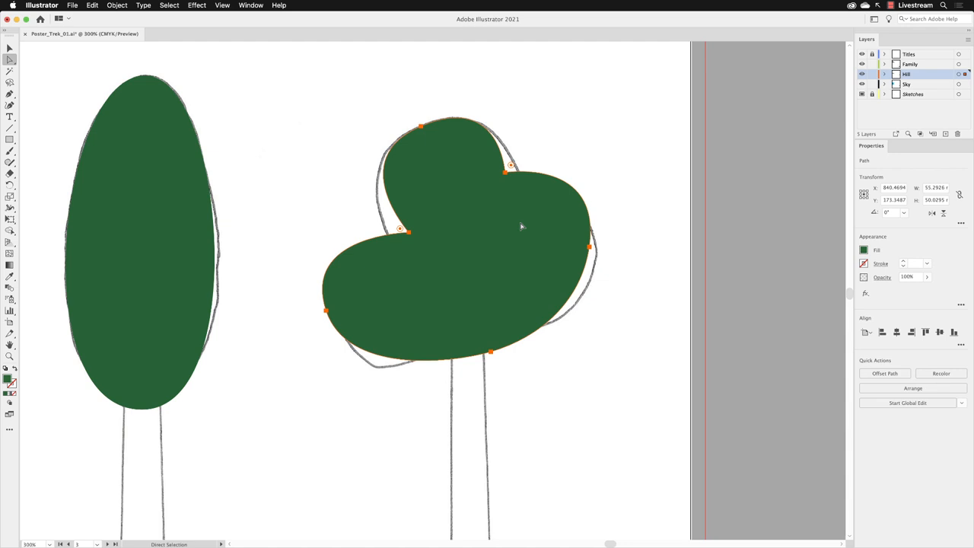
left_click(421, 125)
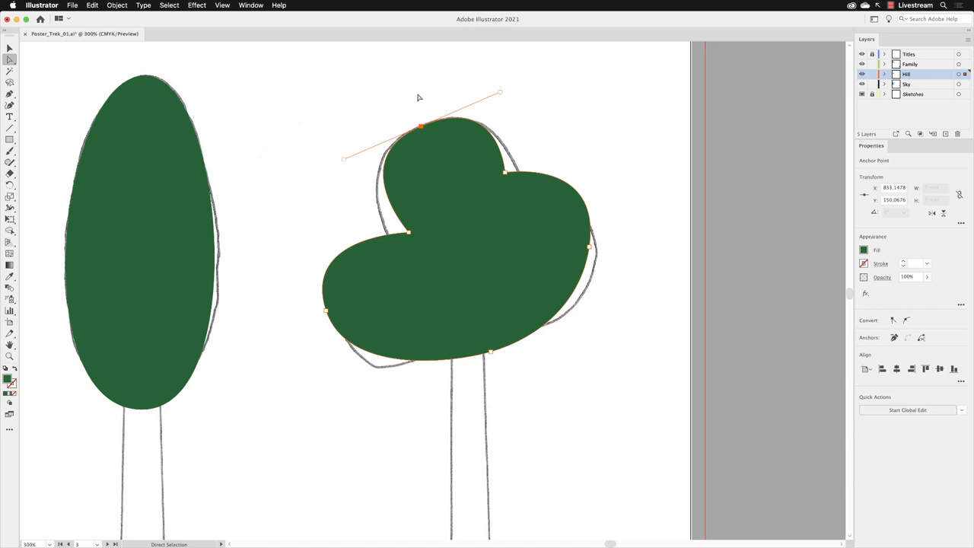
left_click(222, 5)
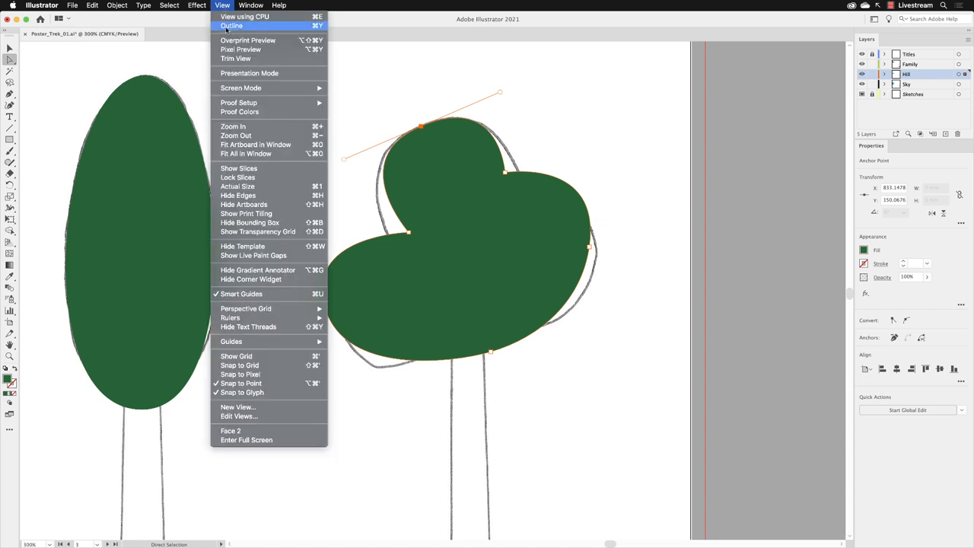
Switch to Outline view and drag the left and upper-right notch points onto the sketch.
left_click(231, 26)
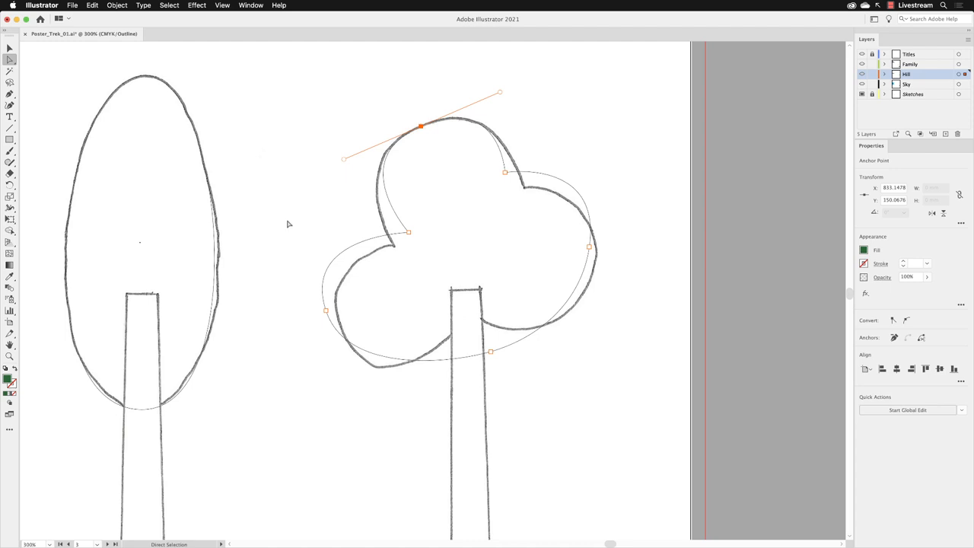
mouse_move(418, 231)
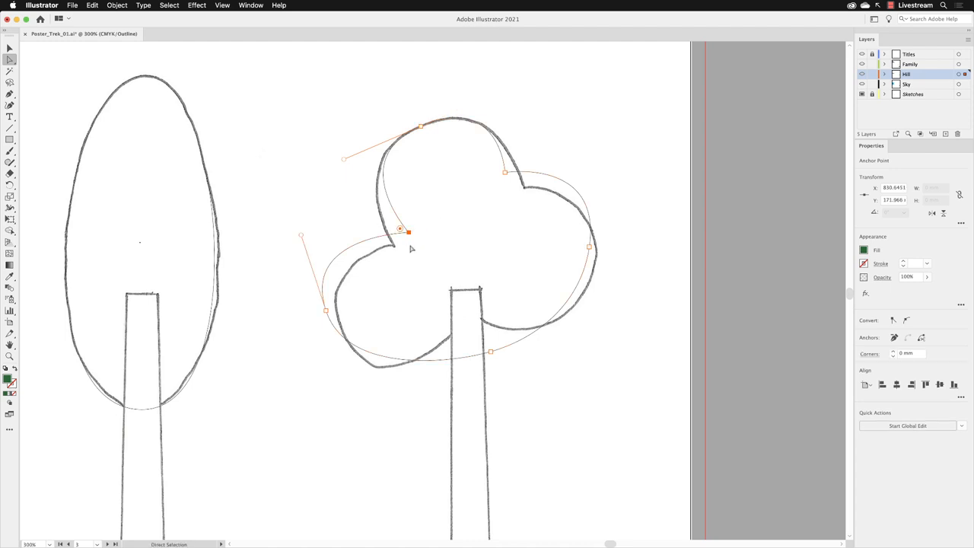
left_click_drag(406, 230, 396, 247)
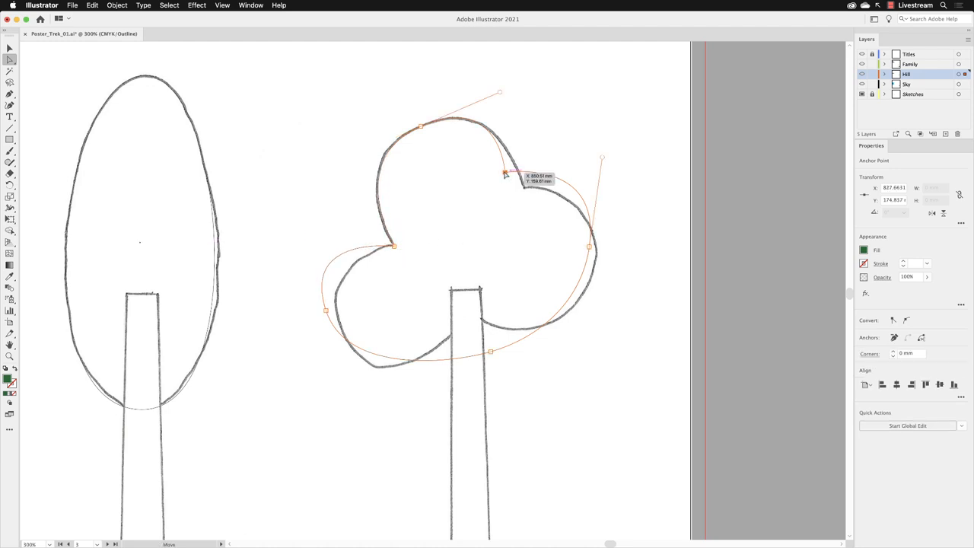
left_click_drag(507, 174, 525, 189)
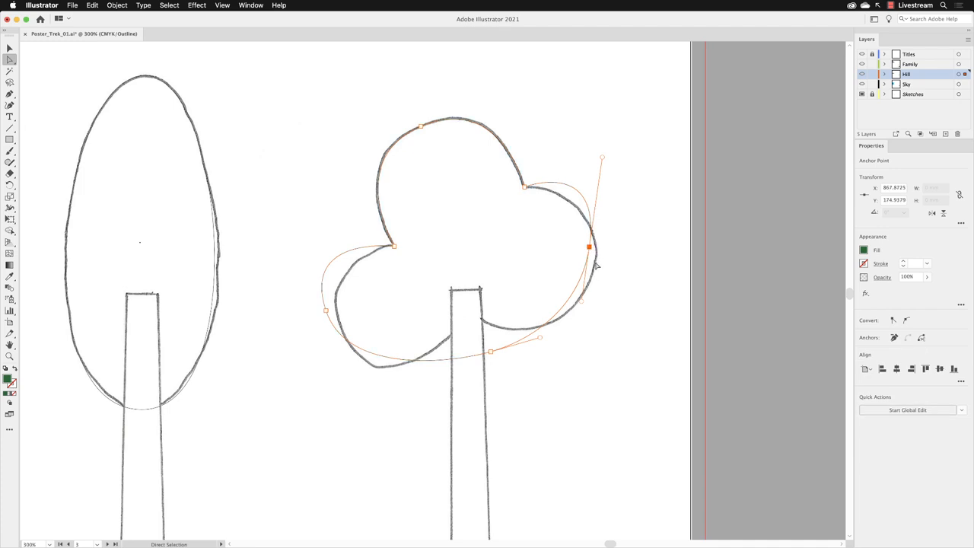
mouse_move(597, 285)
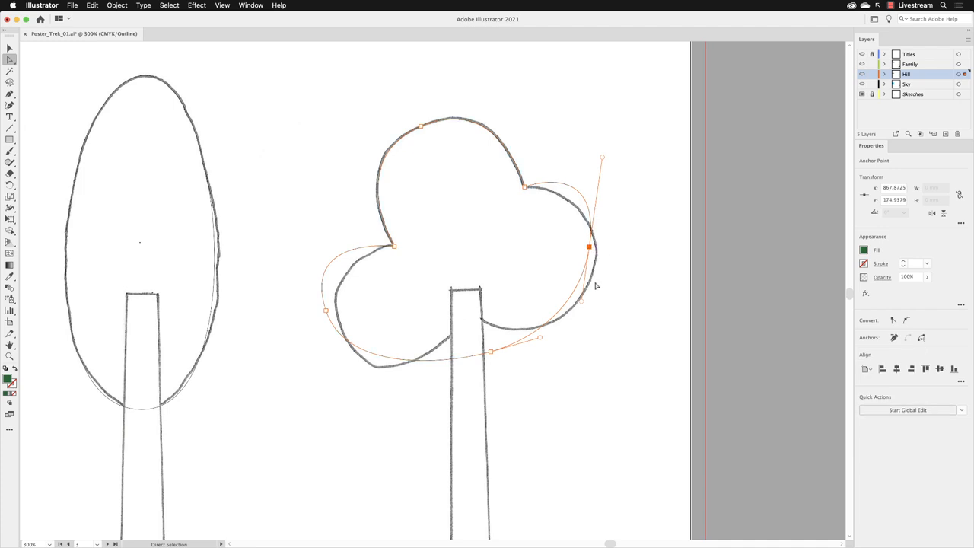
mouse_move(596, 259)
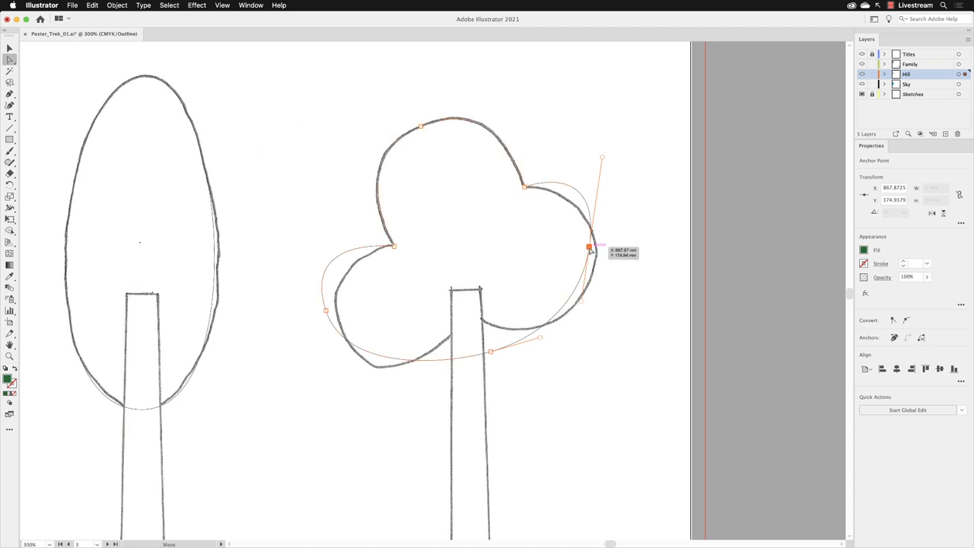
Move the right, lower-left and bottom anchors onto the sketch's lower edge and trunk junction.
left_click_drag(591, 246, 587, 293)
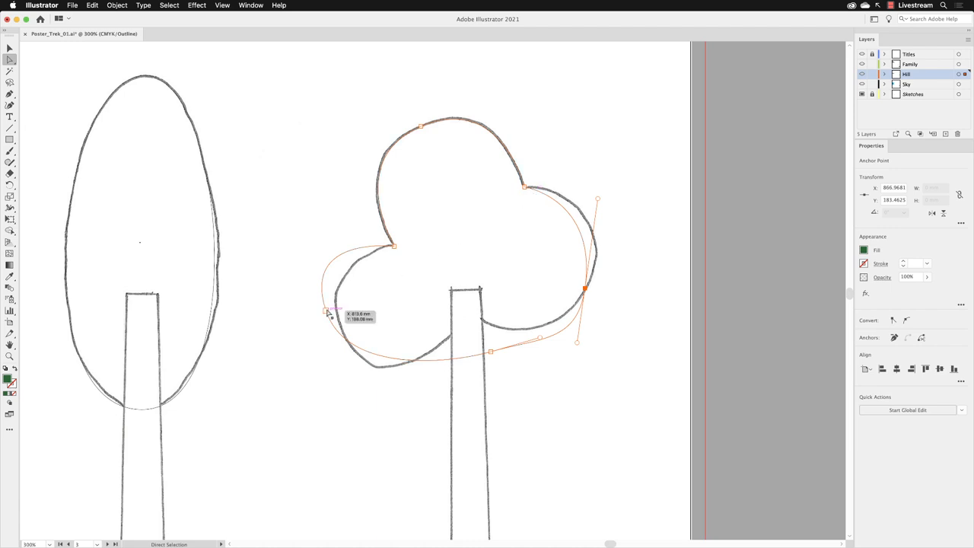
left_click_drag(329, 312, 339, 324)
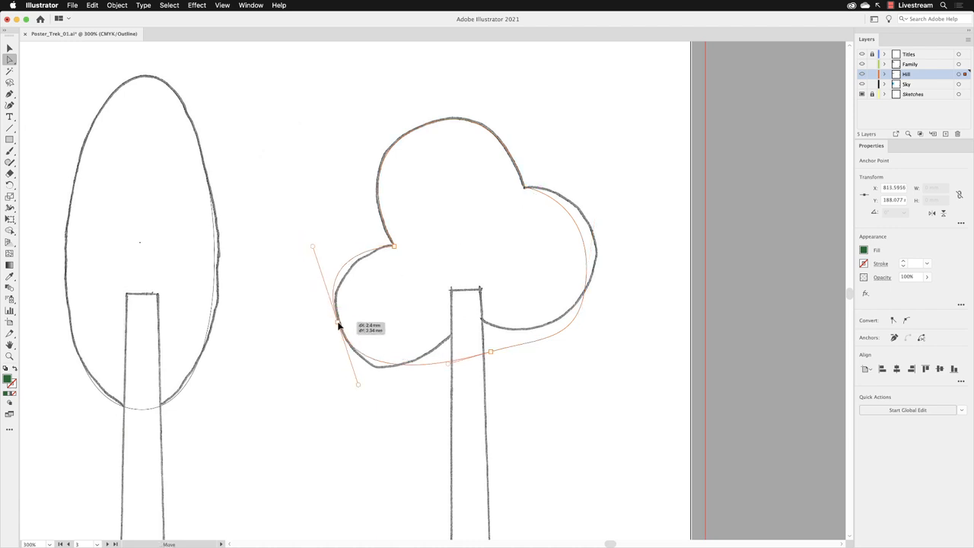
left_click_drag(339, 326, 357, 354)
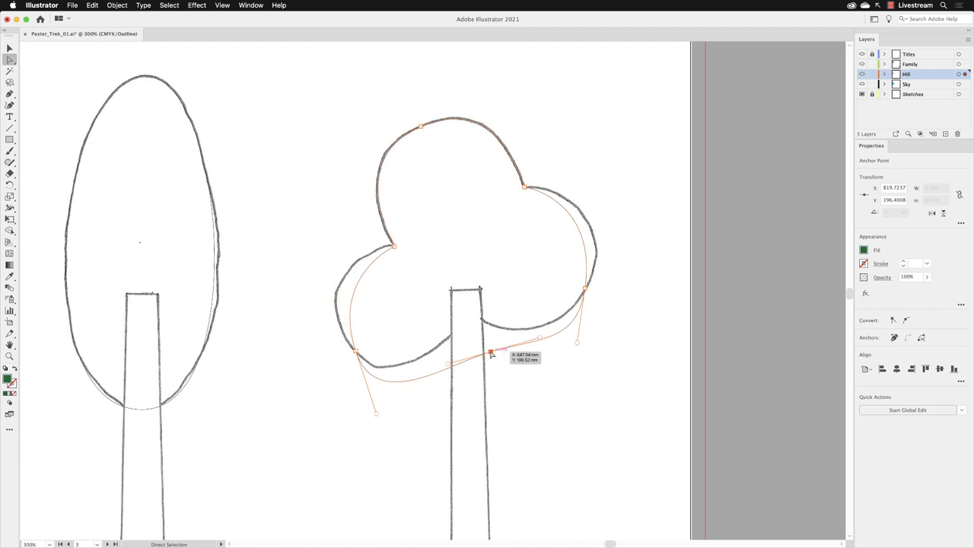
left_click_drag(492, 352, 472, 332)
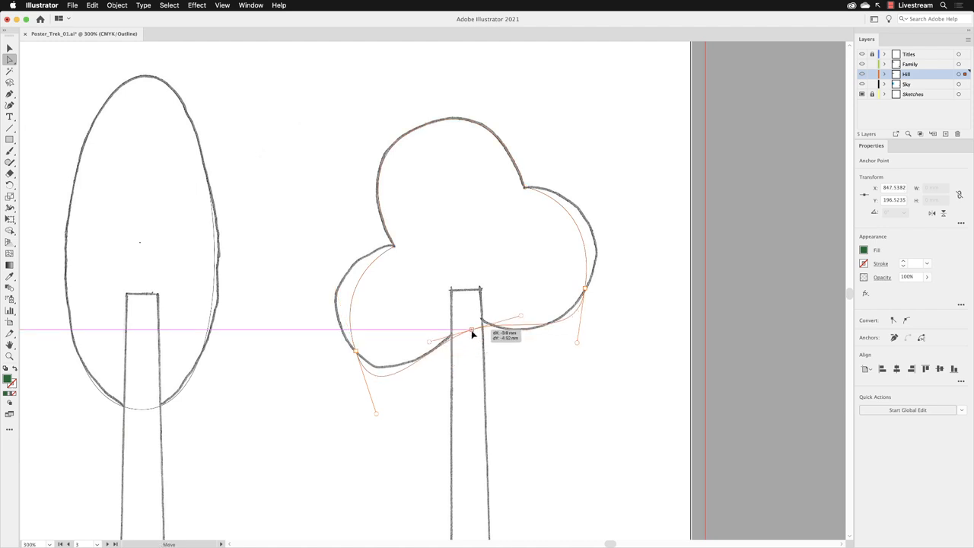
left_click_drag(472, 331, 468, 316)
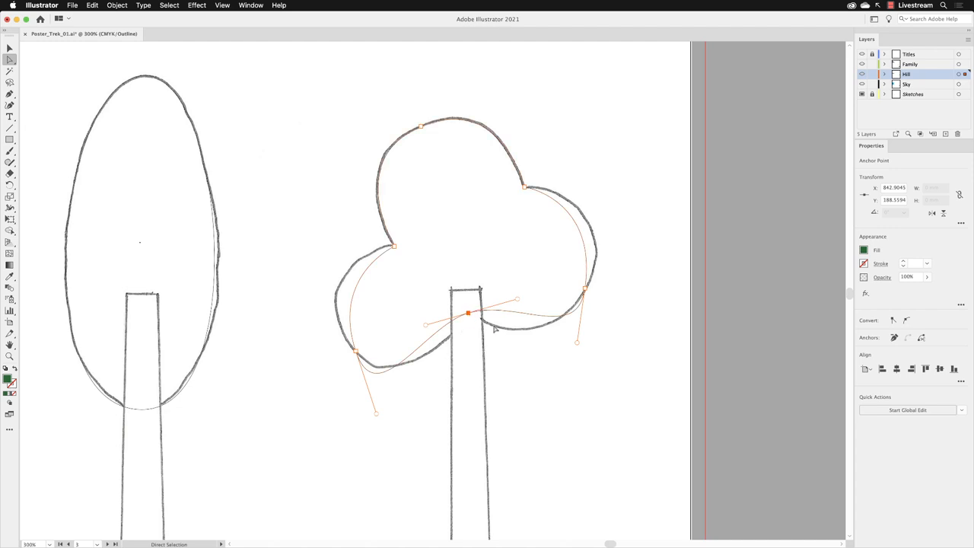
mouse_move(532, 335)
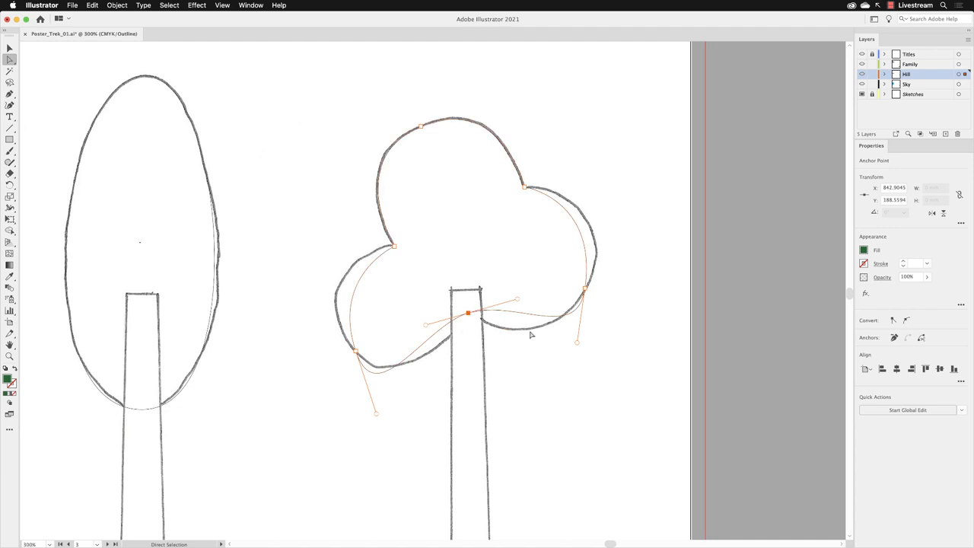
mouse_move(357, 354)
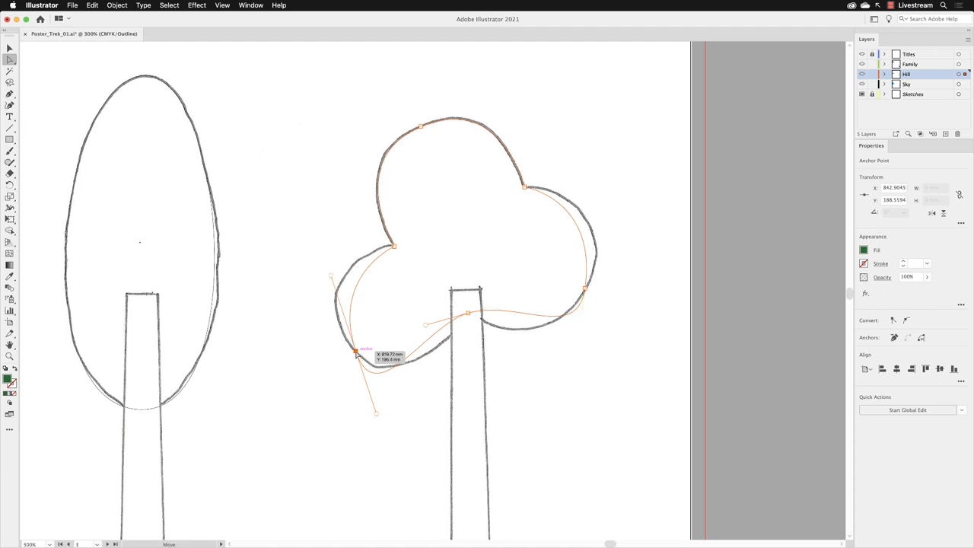
Adjust the lower-left anchor's curve and bend the right-side curve to hug the sketched lobes.
left_click(356, 352)
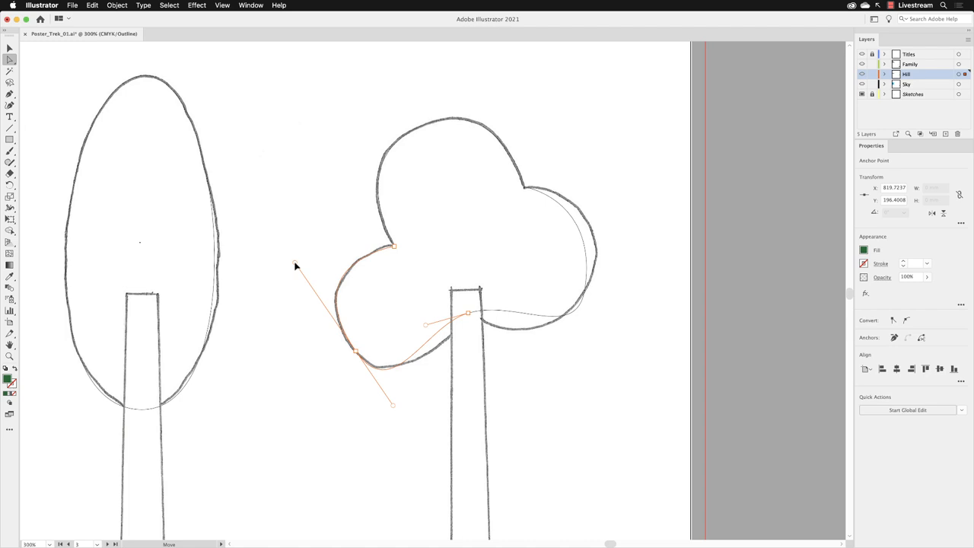
left_click(356, 351)
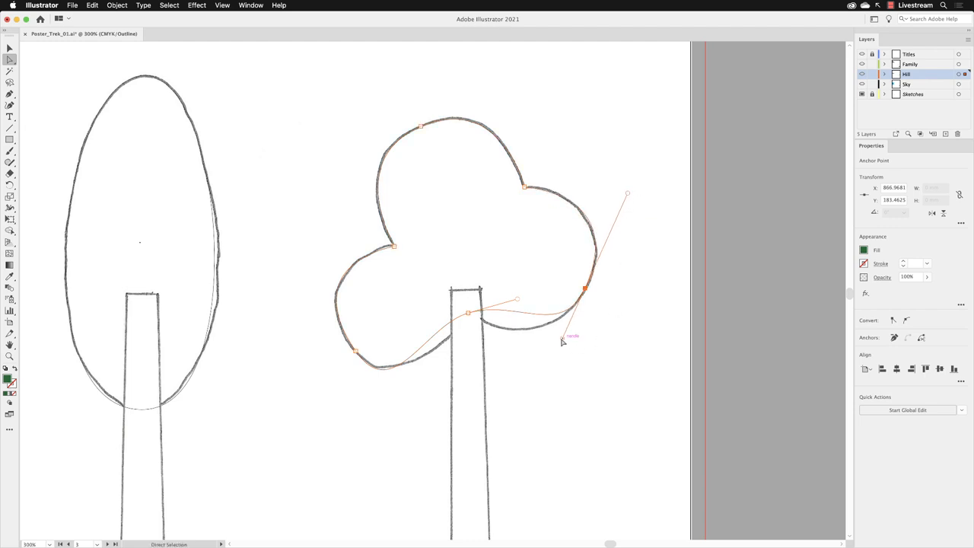
left_click_drag(564, 340, 553, 363)
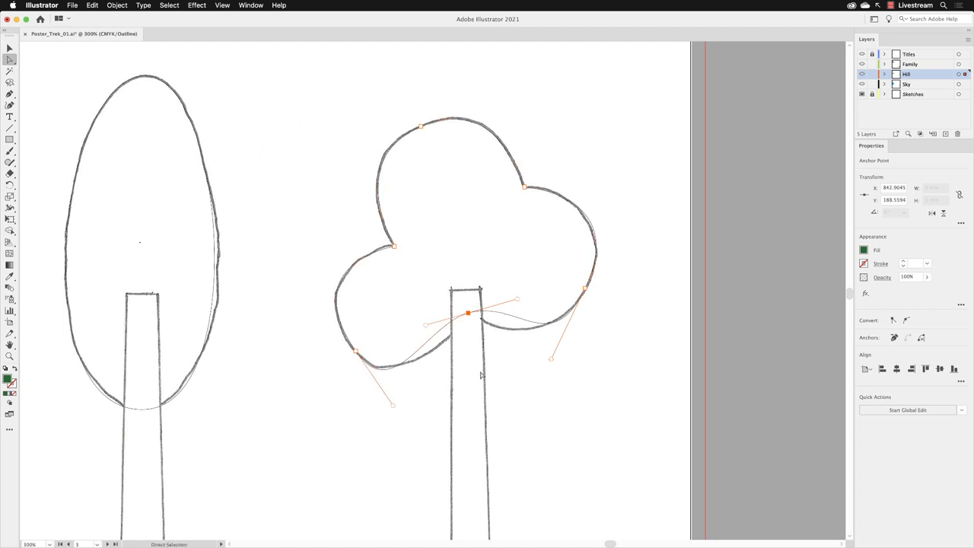
Re-angle the curve through the bottom anchor so the lower-left lobe meets the trunk.
left_click_drag(468, 313, 426, 318)
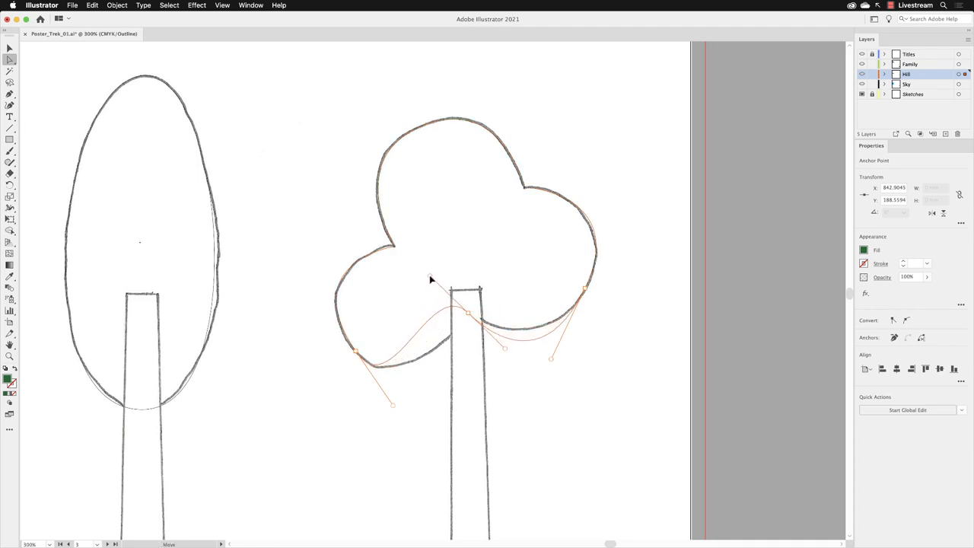
left_click(468, 314)
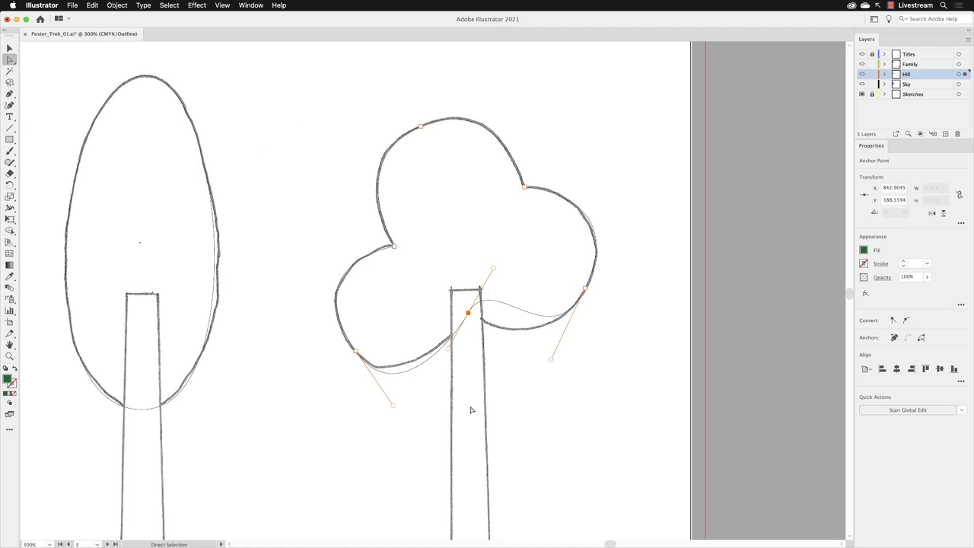
mouse_move(474, 412)
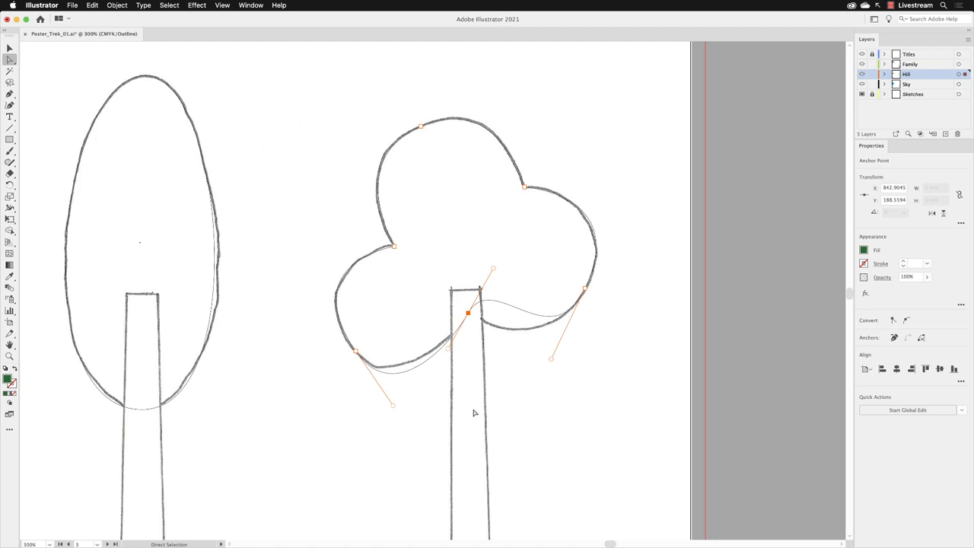
mouse_move(457, 361)
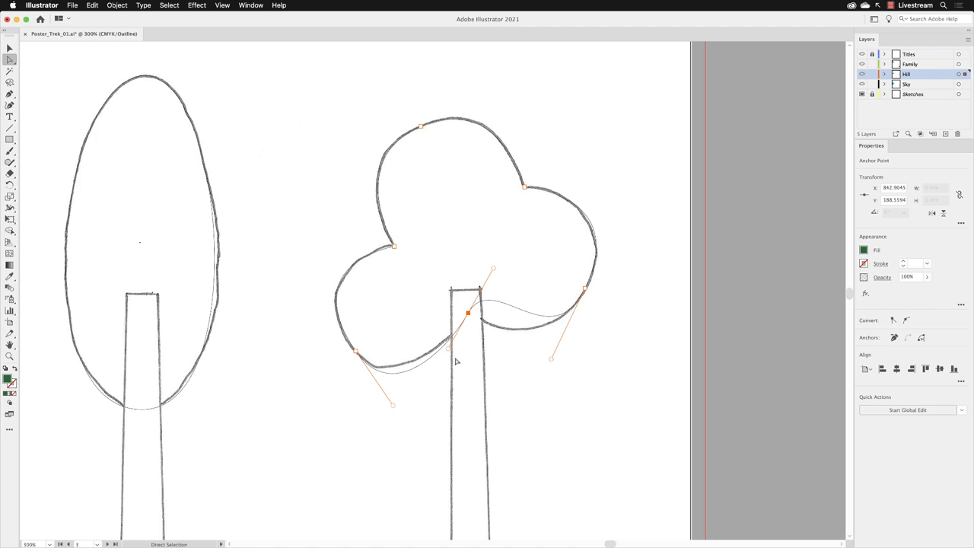
left_click_drag(468, 313, 468, 313)
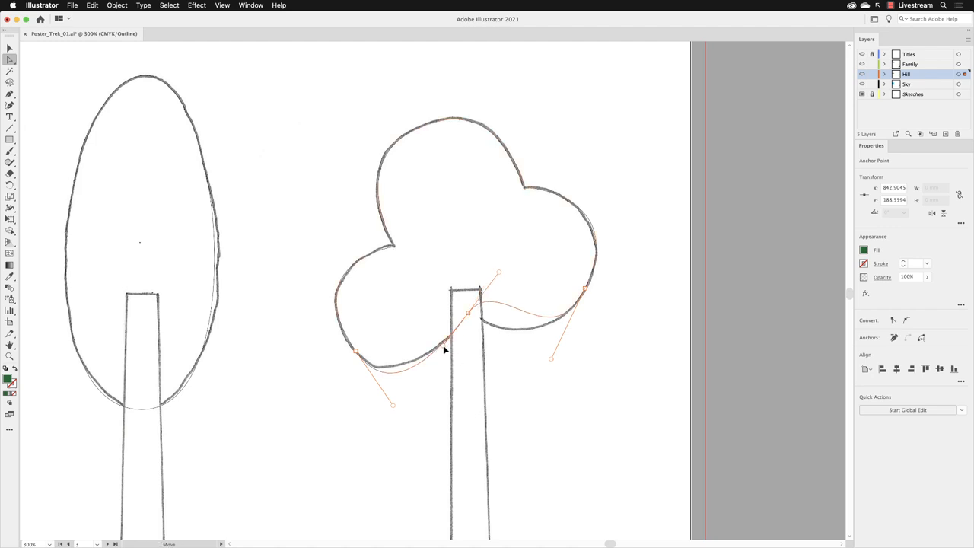
left_click(468, 312)
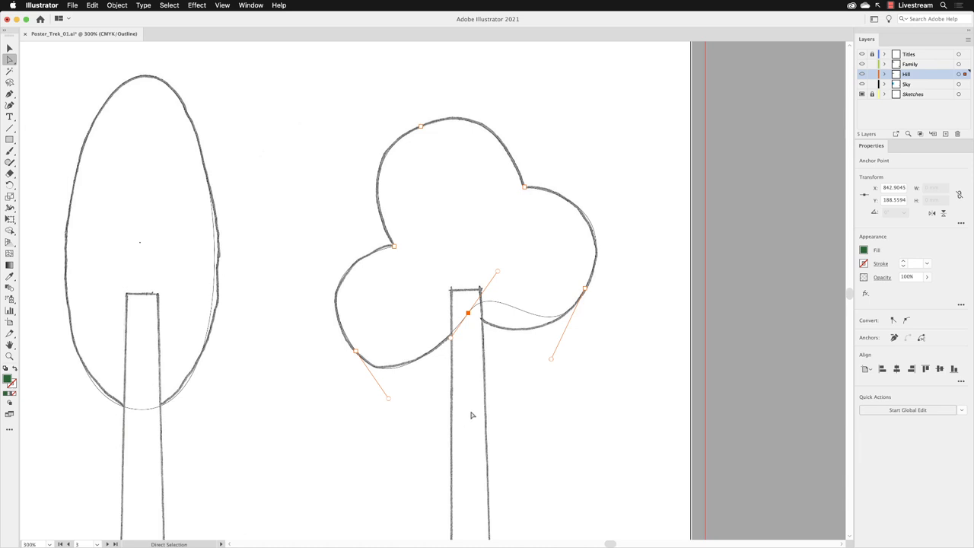
mouse_move(501, 358)
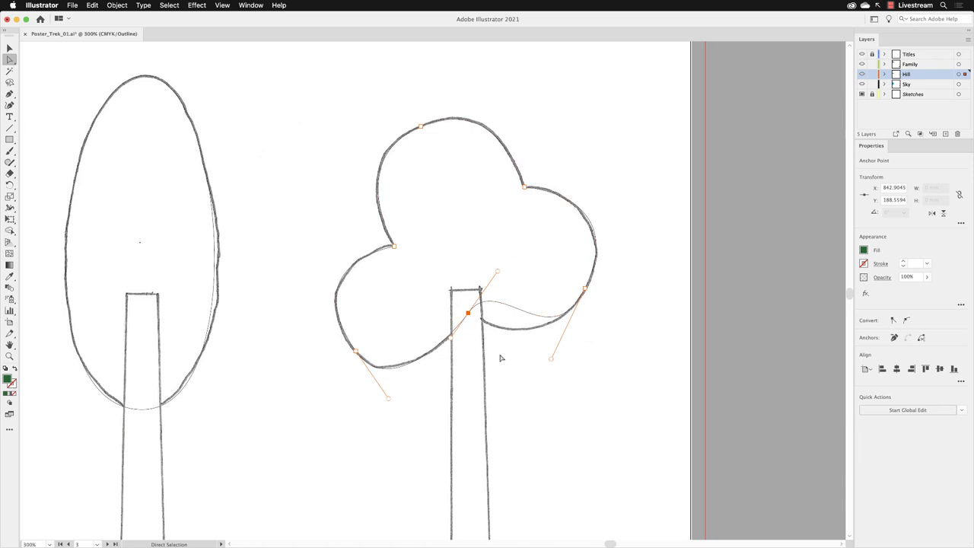
mouse_move(526, 360)
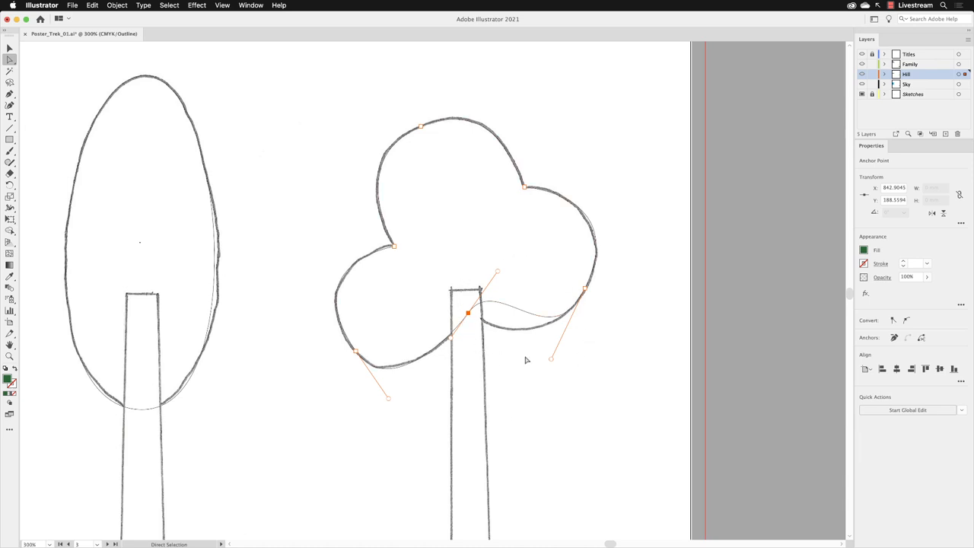